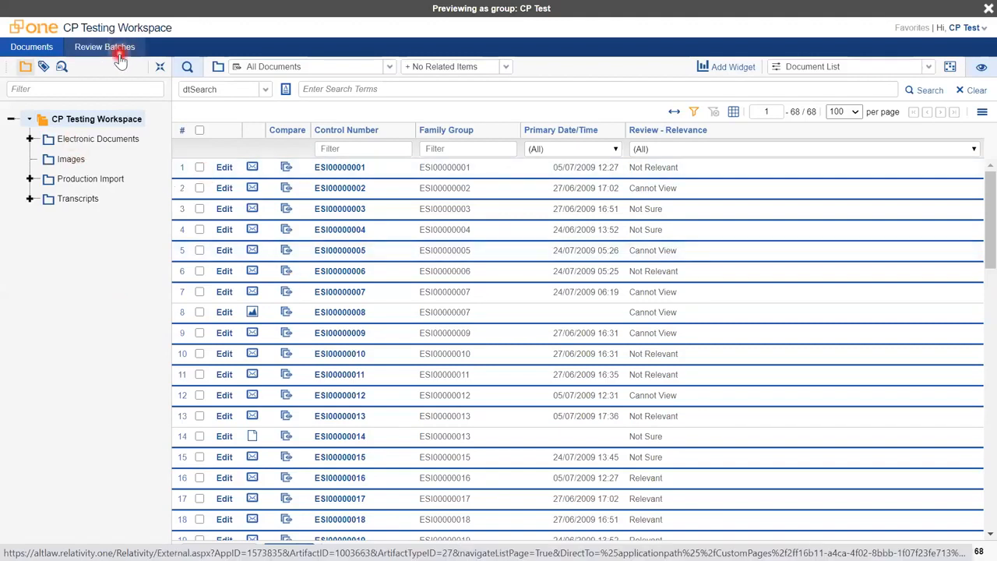
Step: Go to the Review Batches page in the CP Testing Workspace
{"action": "left_click", "coordinate": [104, 46]}
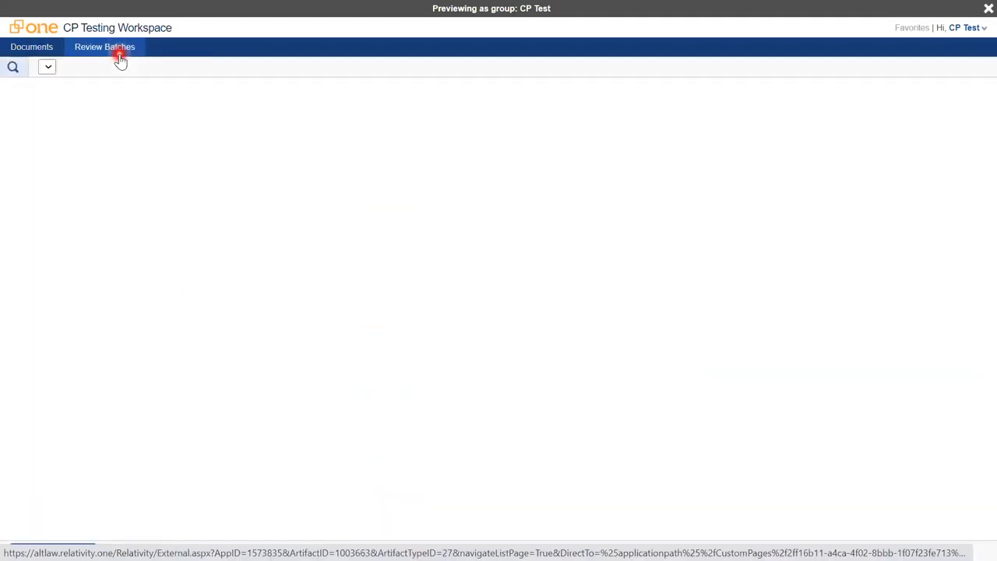
Step: Check out batch TEST00001 so it becomes assigned and In Progress
{"action": "left_click", "coordinate": [105, 47]}
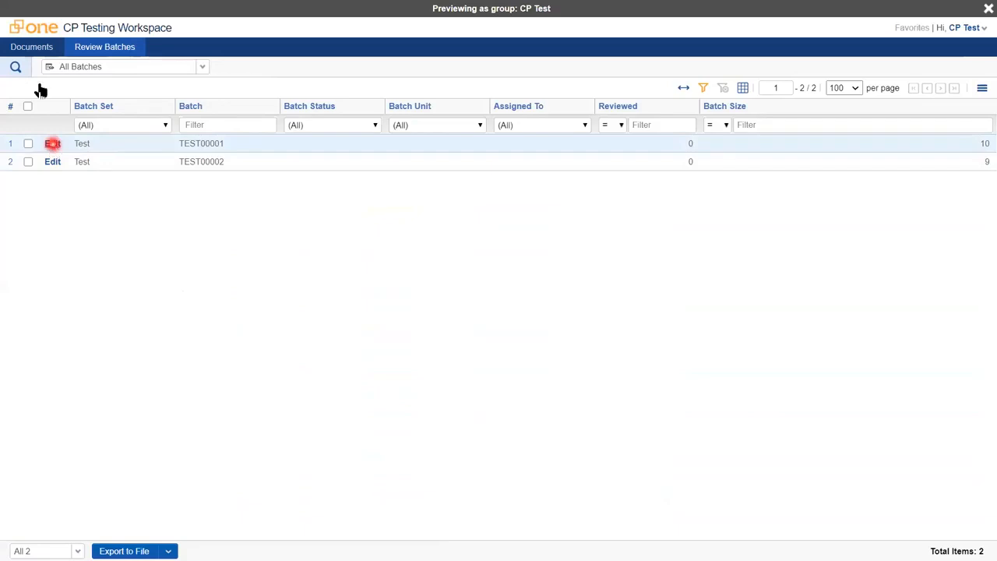
{"action": "left_click", "coordinate": [52, 144]}
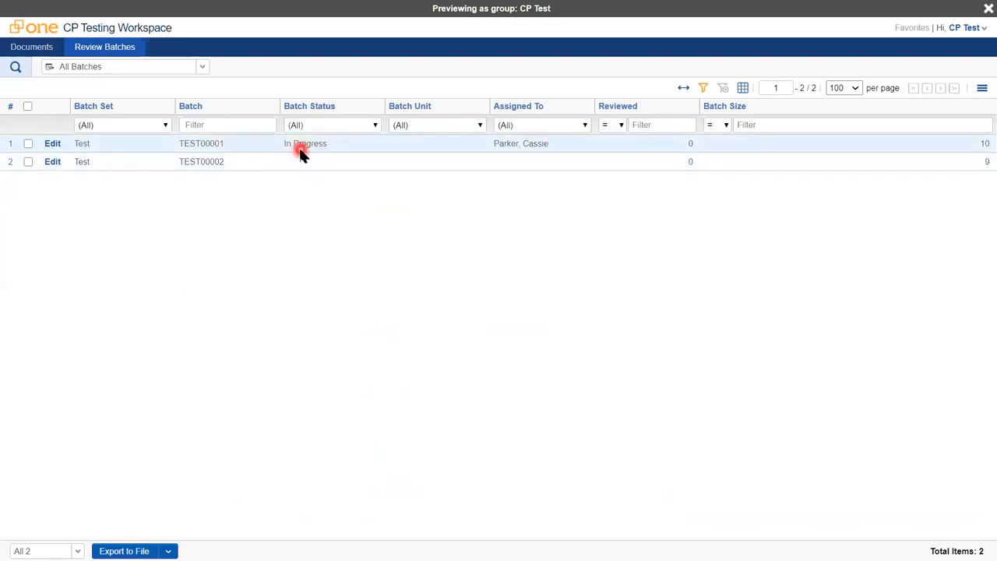
Step: Switch the Documents list to the My Assigned Documents (Unreviewed) view
{"action": "left_click", "coordinate": [31, 46]}
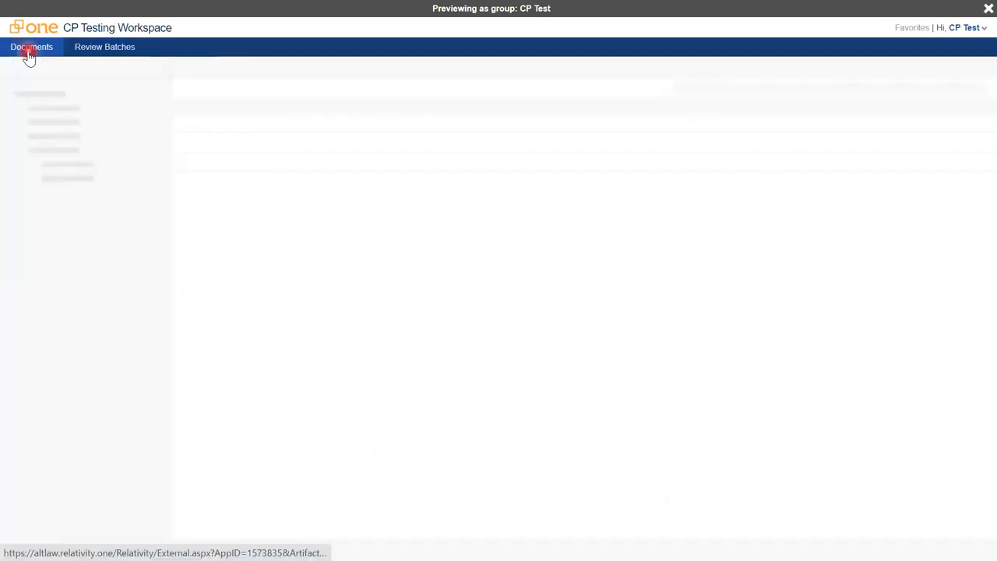
{"action": "left_click", "coordinate": [31, 46]}
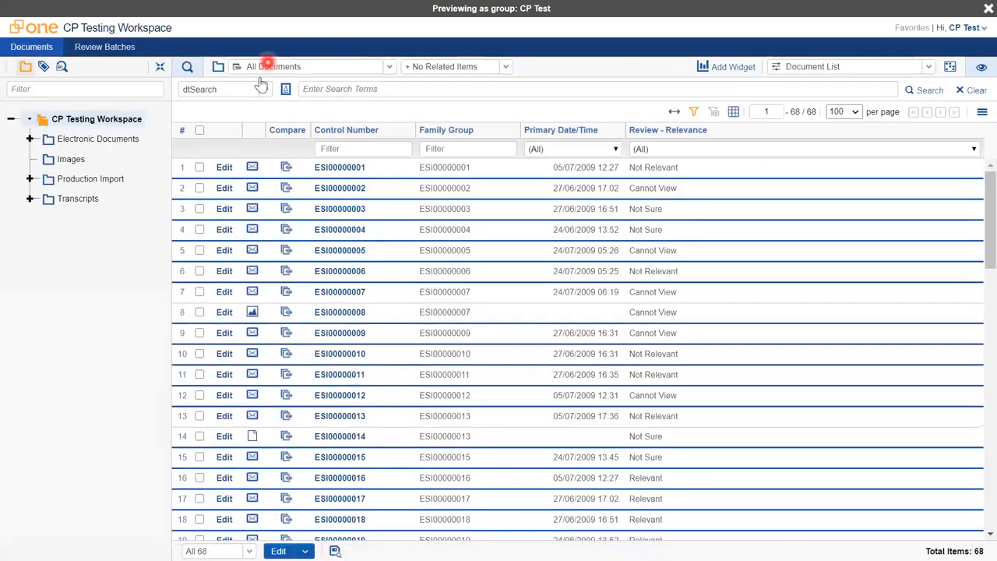
{"action": "left_click", "coordinate": [389, 67]}
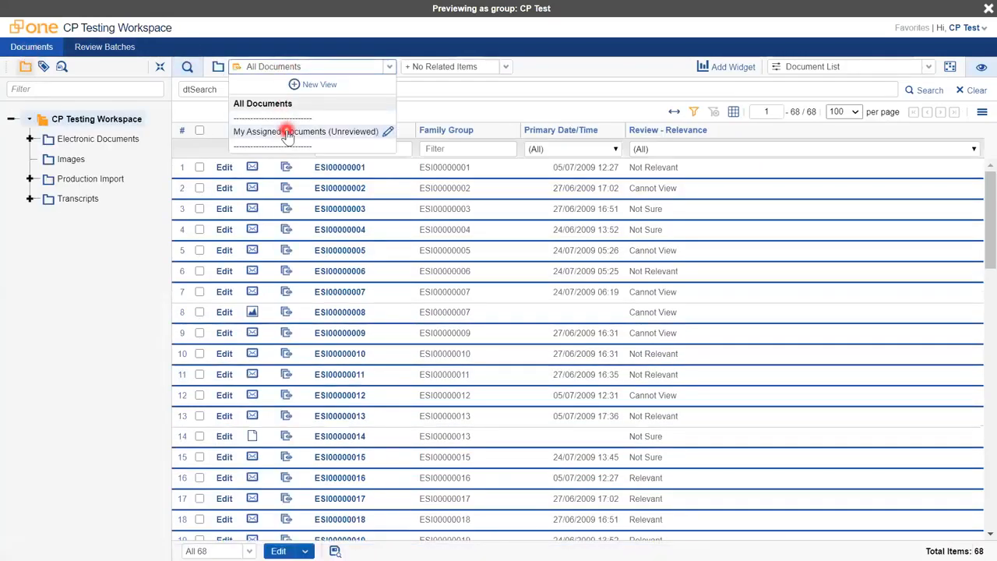
{"action": "left_click", "coordinate": [304, 131]}
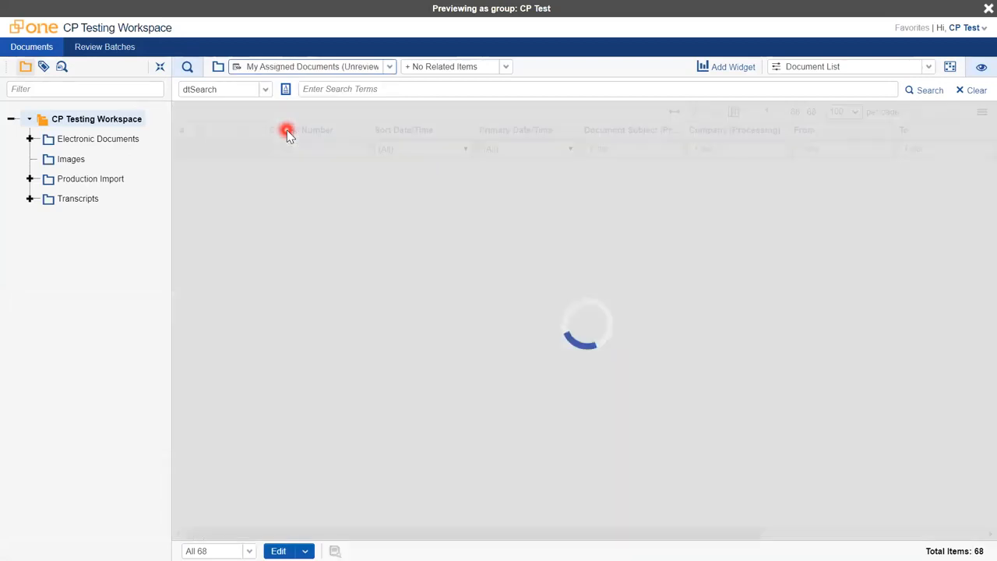